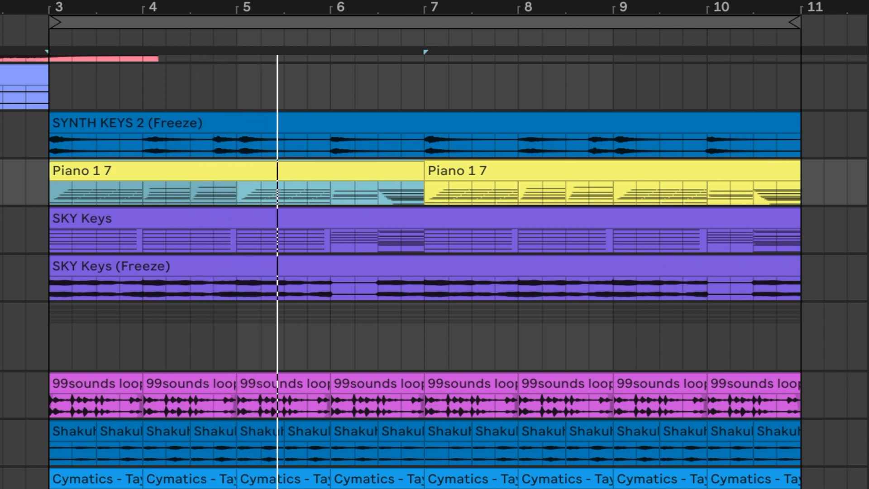
Search the browser for 'audio' to locate the Audio Effect Rack device.
click(335, 22)
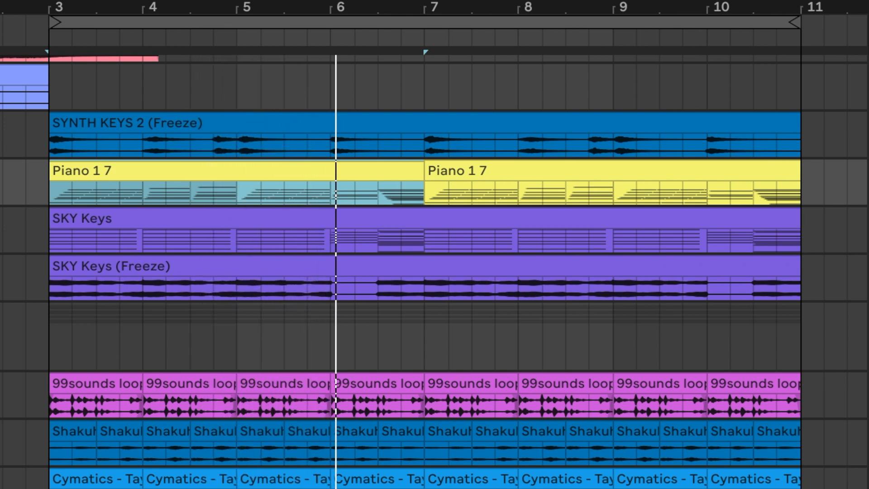
click(392, 19)
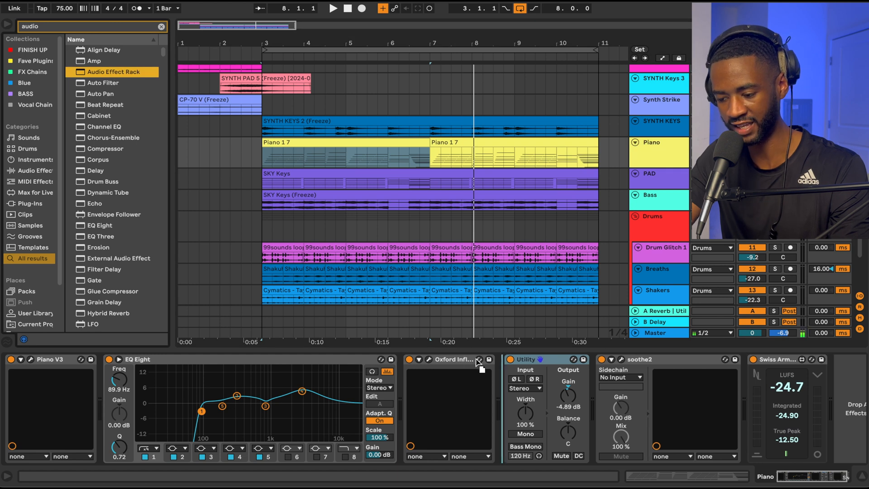
mouse_move(492, 386)
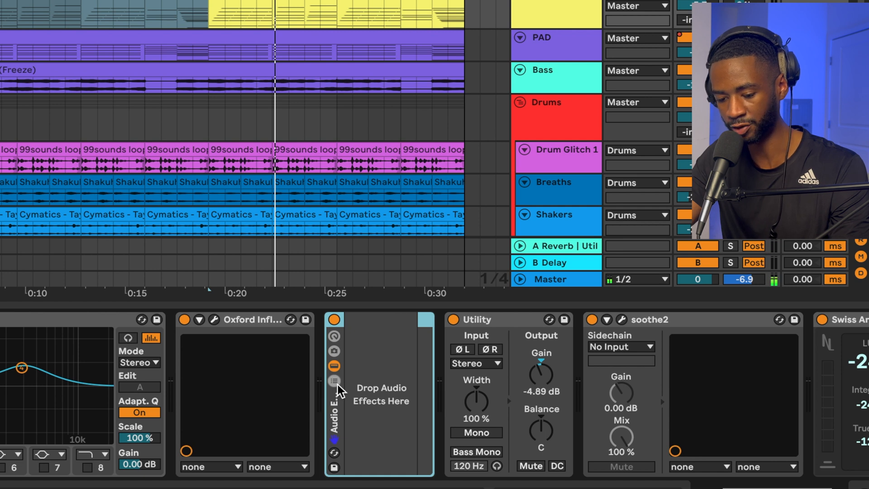
Expand the rack's chain list and create two empty parallel chains.
click(333, 381)
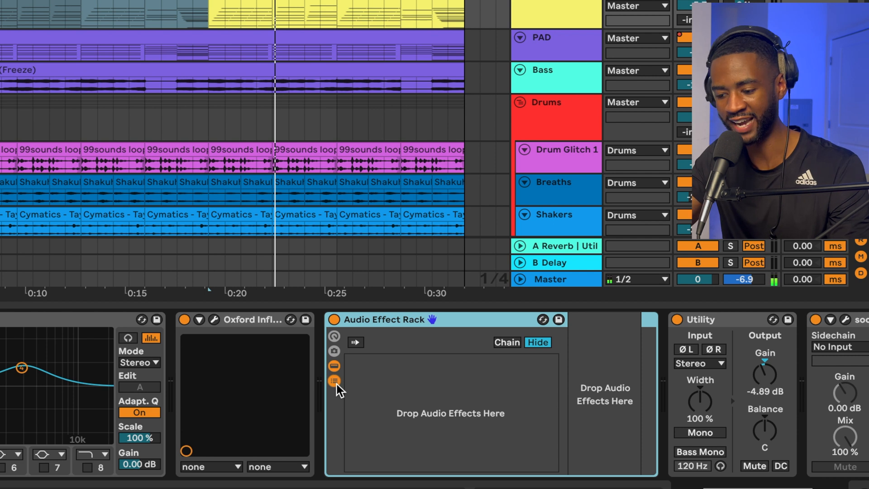
mouse_move(371, 393)
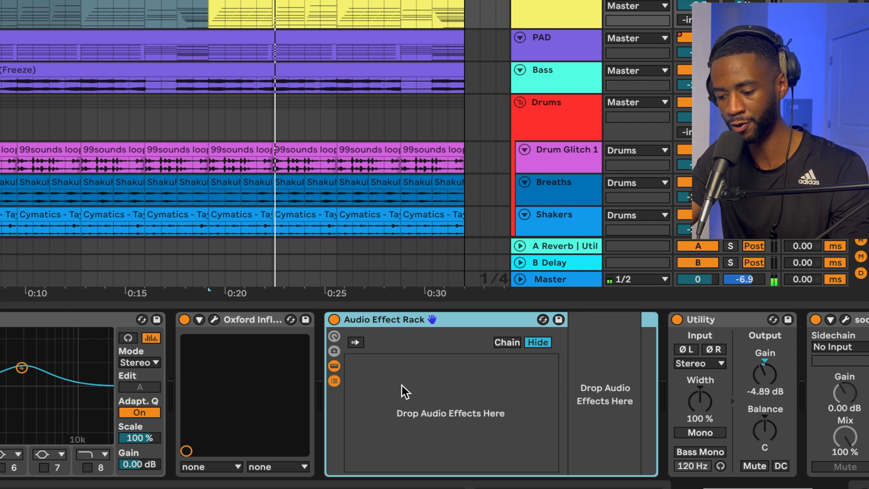
right_click(396, 388)
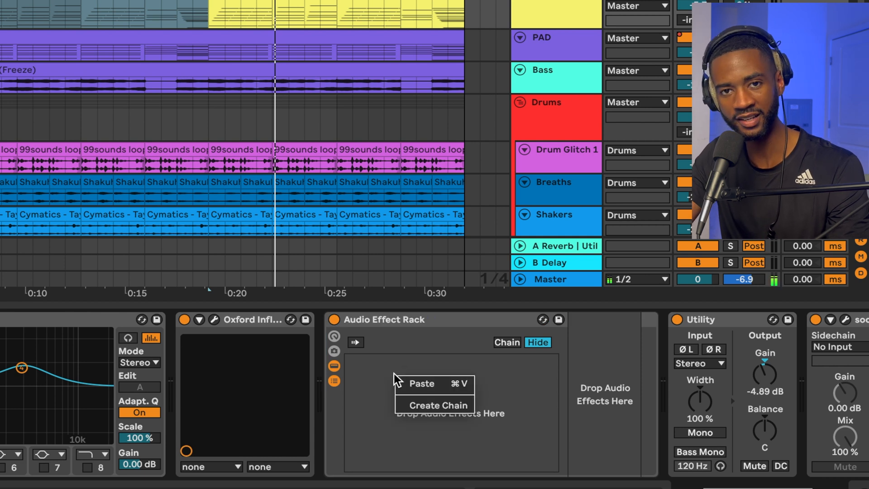
click(439, 405)
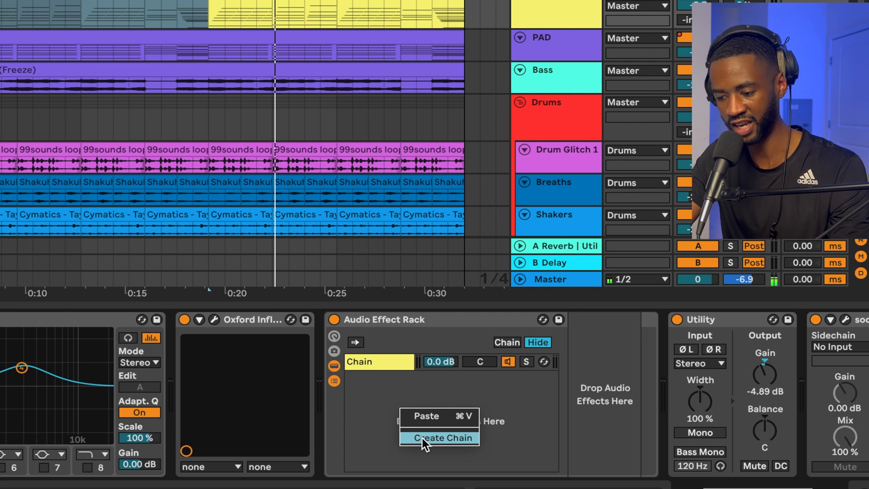
click(442, 437)
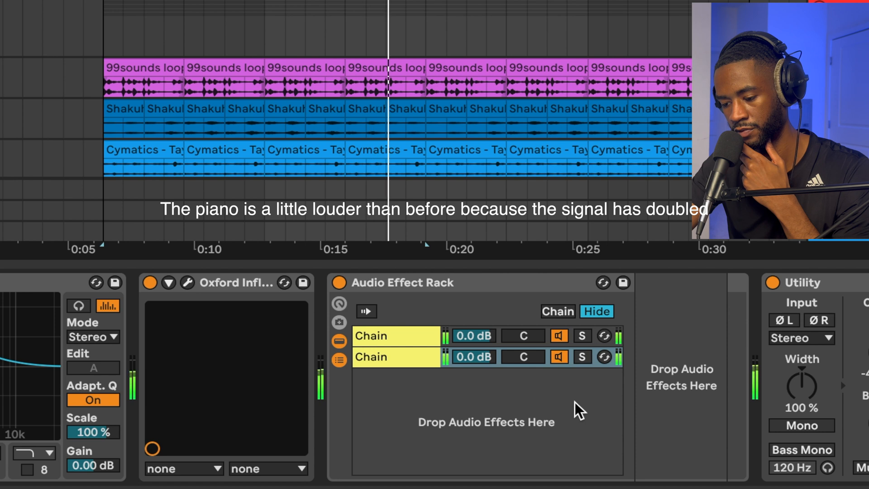
click(558, 357)
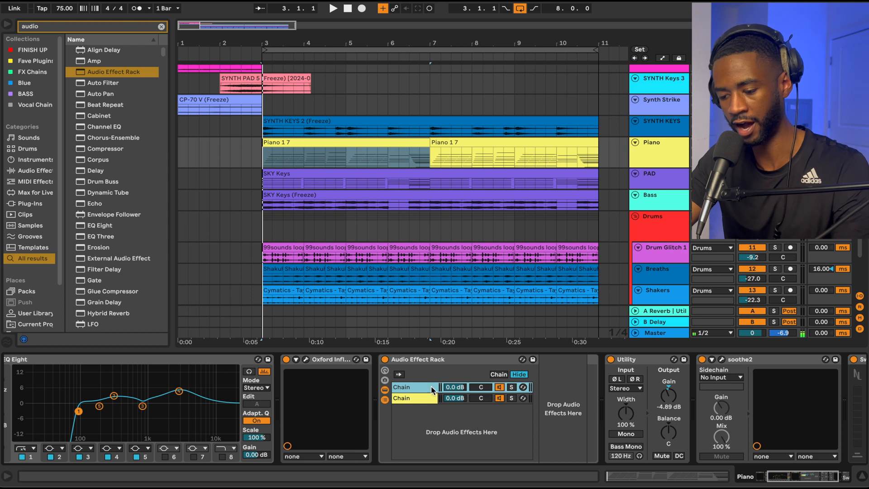
click(412, 398)
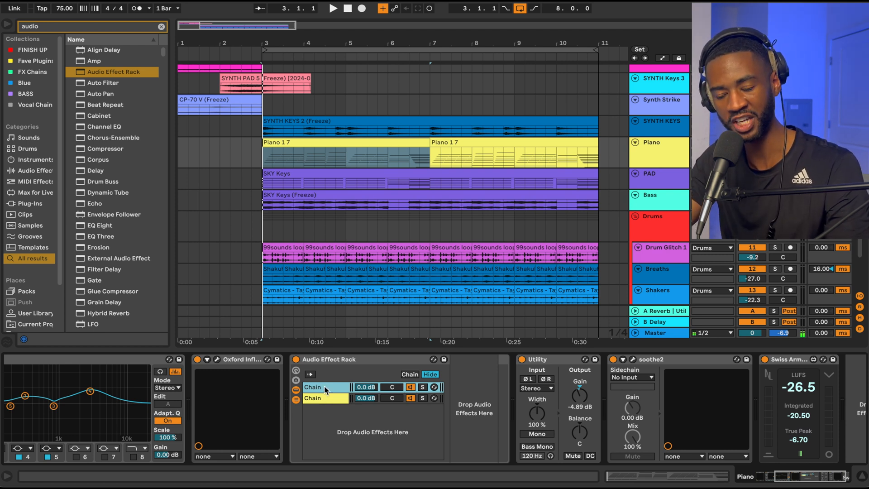
Load EQ Eight on the first chain, name it Hi, and raise the low cut to about 2.6 kHz.
text(Eq)
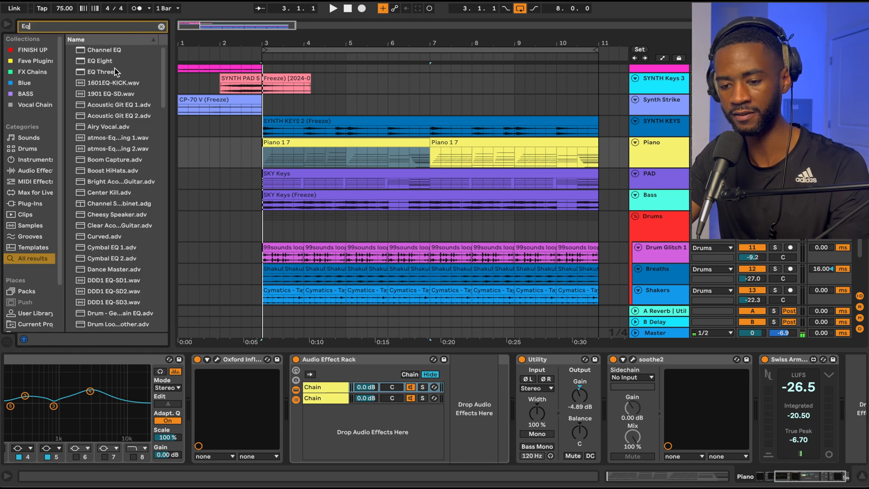
click(100, 60)
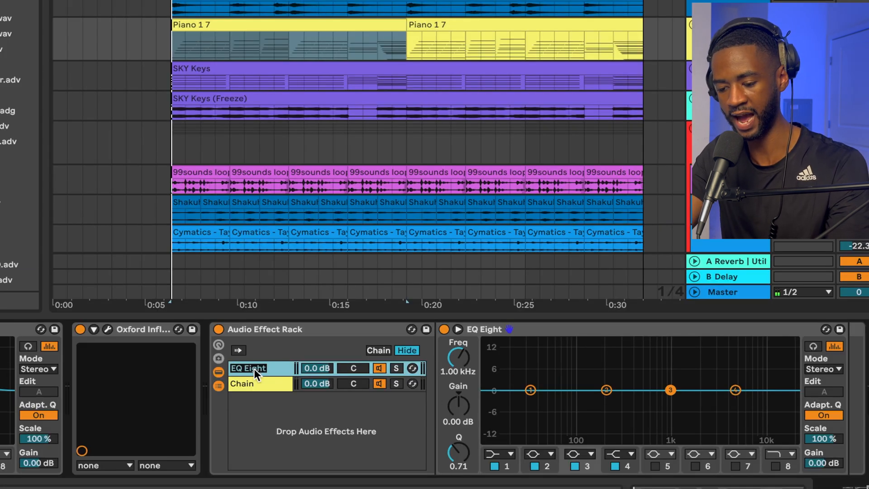
text(Hi)
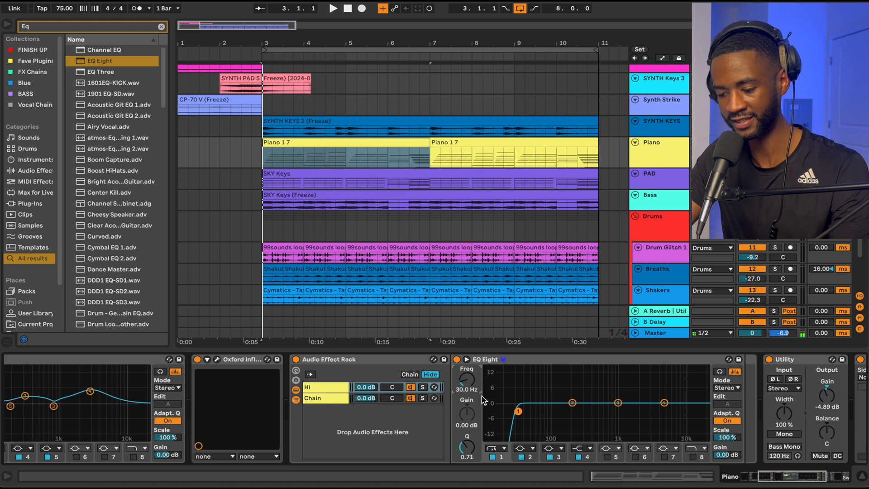
drag(518, 410, 577, 411)
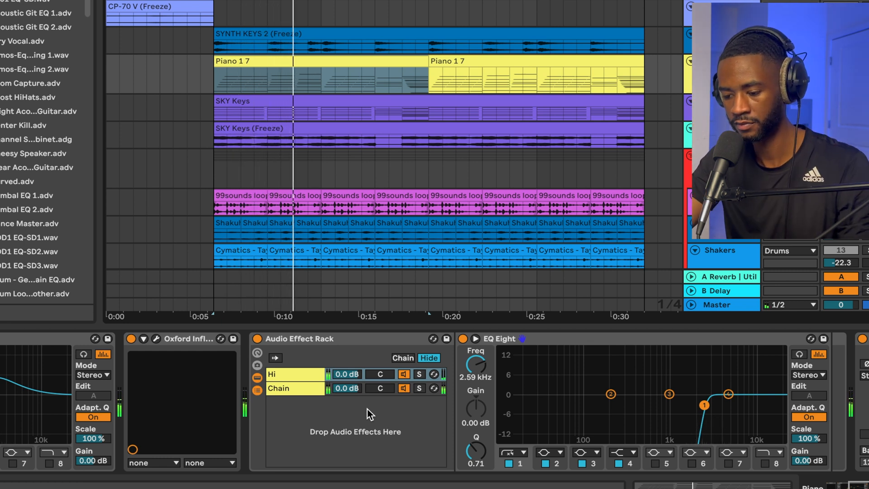
click(419, 374)
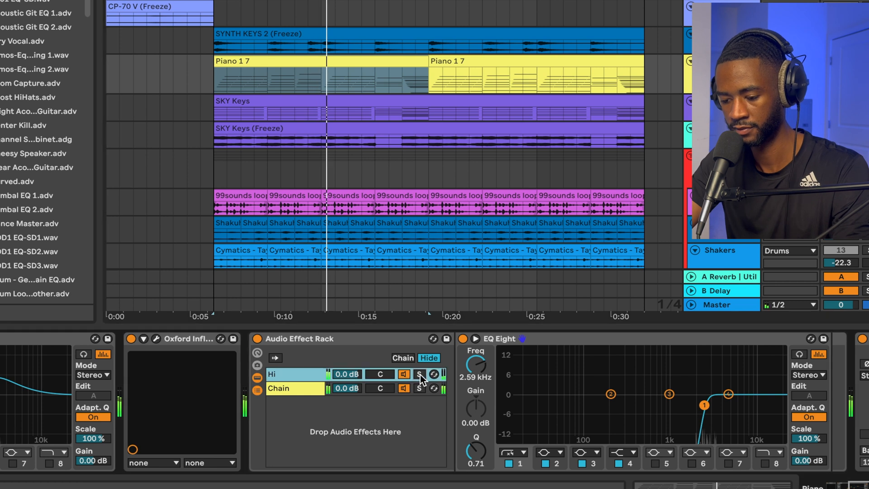
click(418, 373)
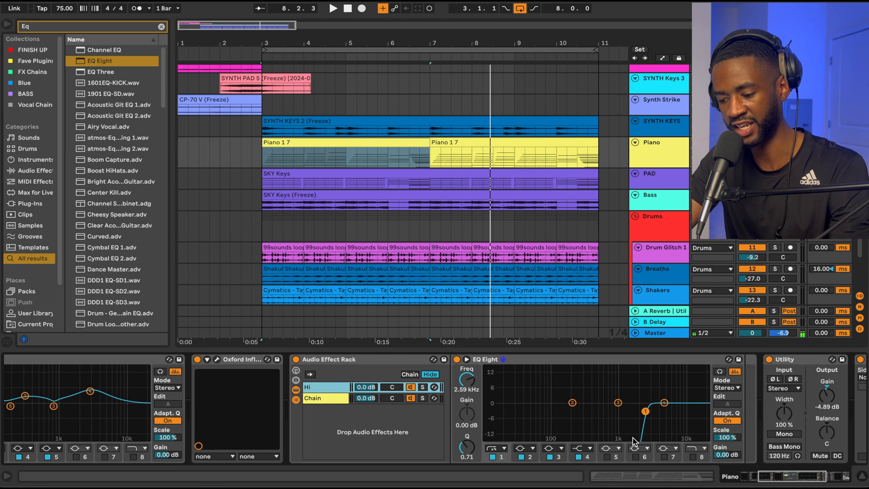
mouse_move(680, 415)
text(Dry)
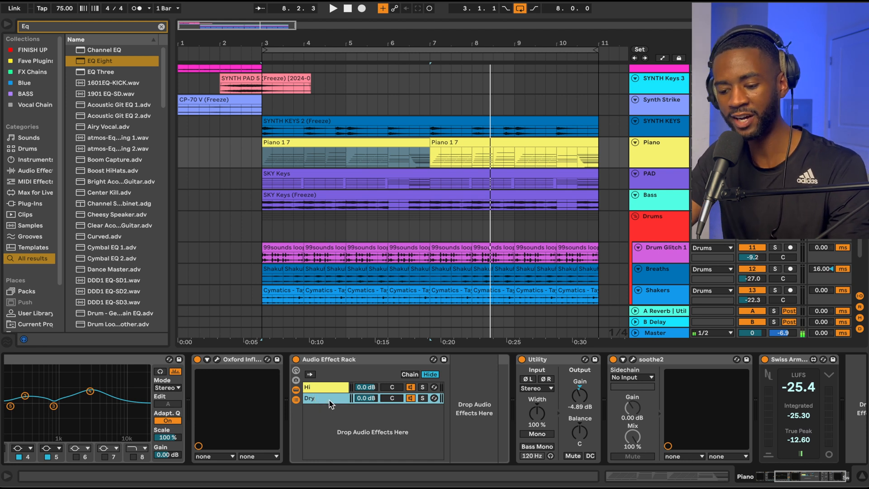
mouse_move(324, 401)
text( +)
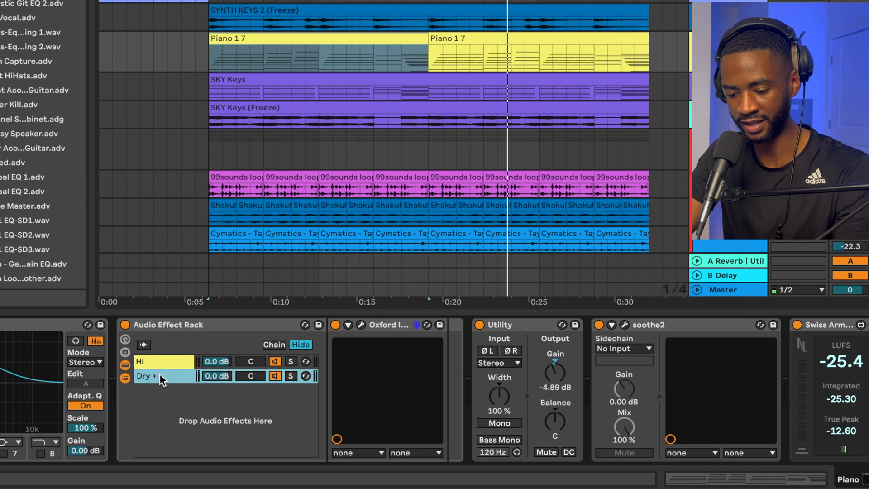
Rename the second chain to 'Dry + Oxford'.
text(Oxford)
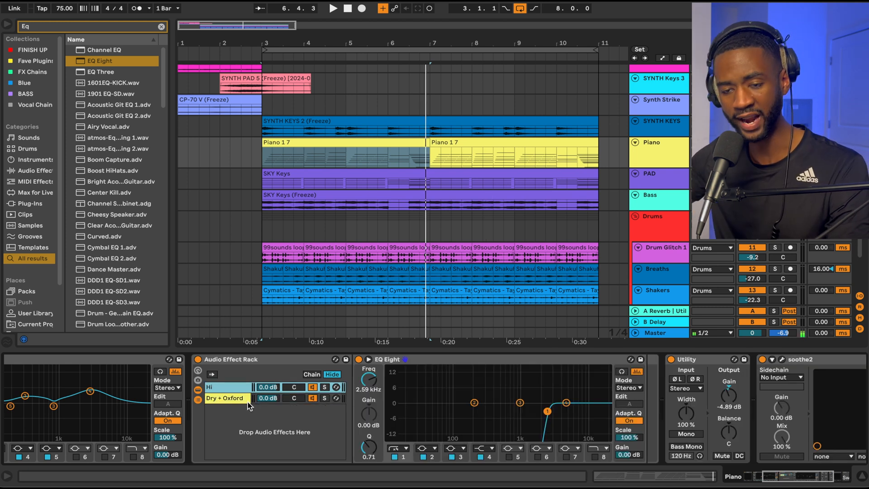
mouse_move(472, 389)
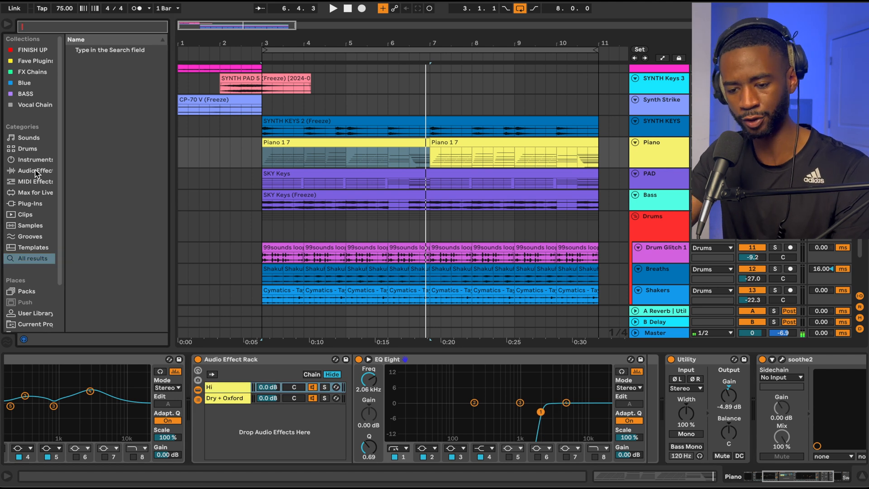
Search the built-in audio effects for 'Satu' to find the Saturator.
click(31, 170)
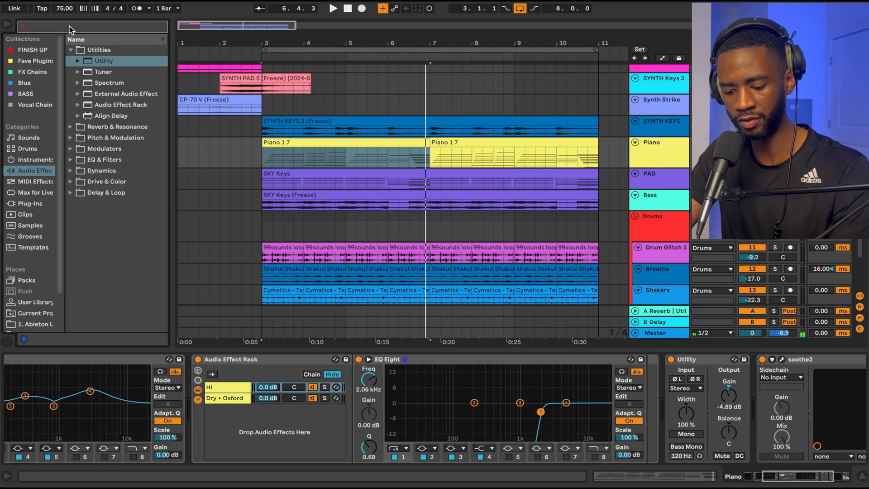
text(Satur)
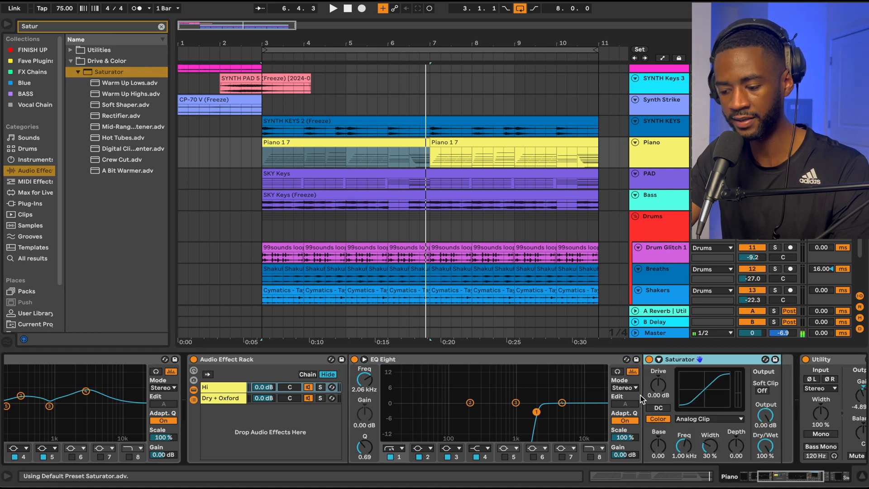
Nudge a control in the rack's chain list area.
drag(657, 386, 658, 377)
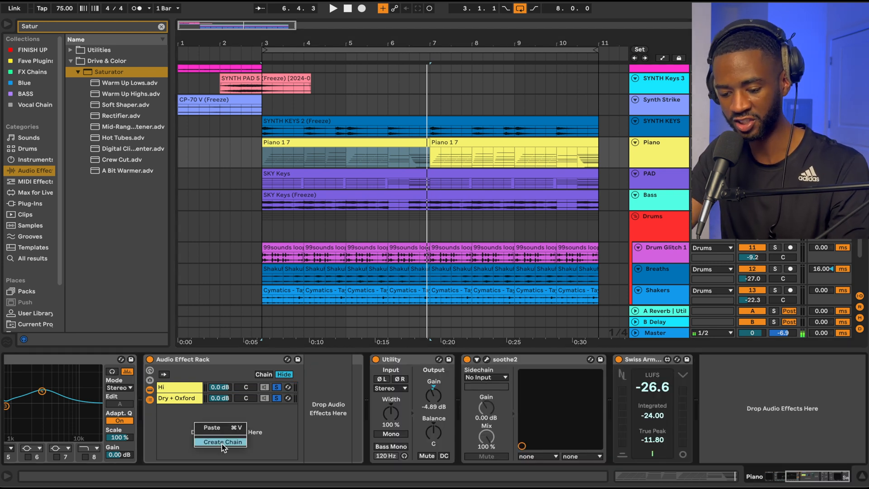
Create a third chain named Lows and load EQ Eight onto it from a fresh 'Eq' search.
click(223, 442)
text(Lows)
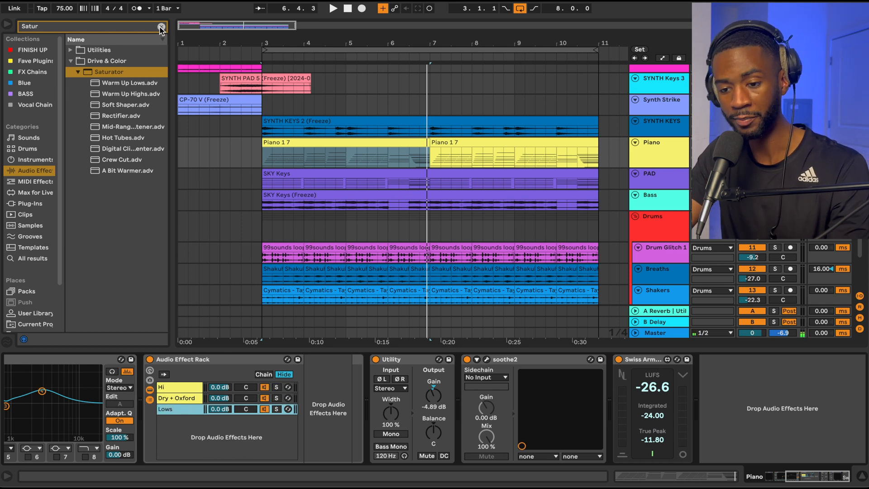
click(161, 26)
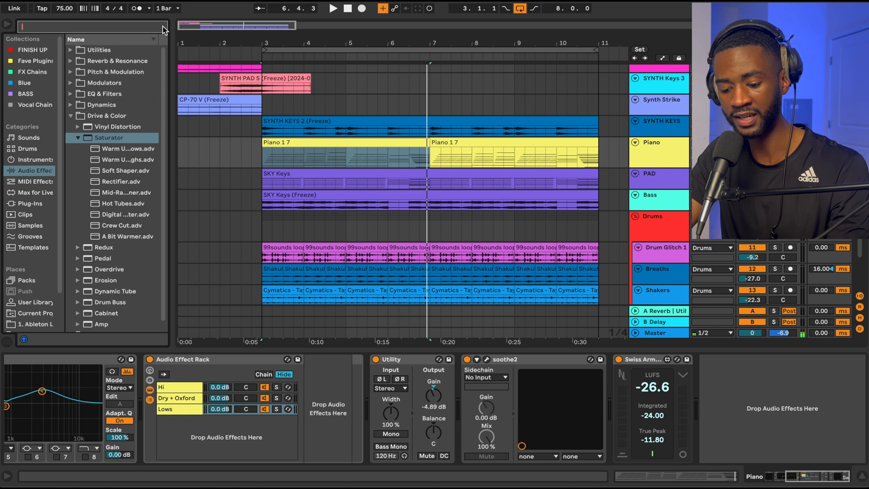
text(Eq)
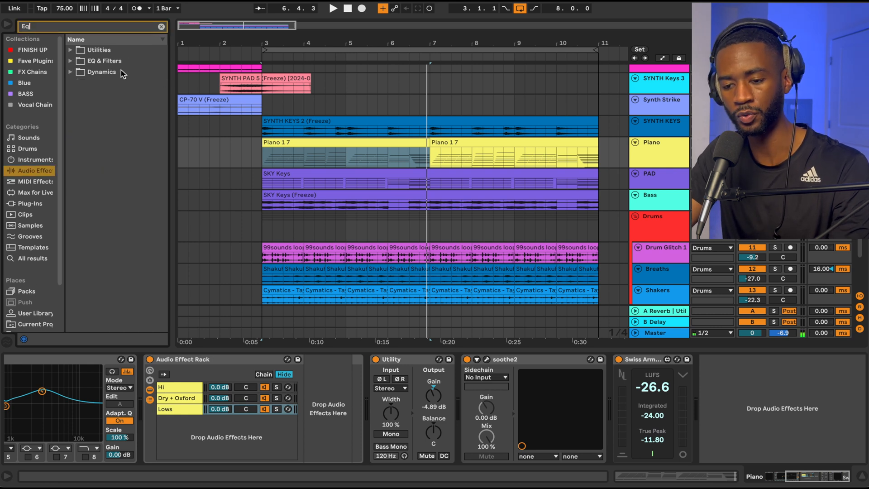
click(103, 61)
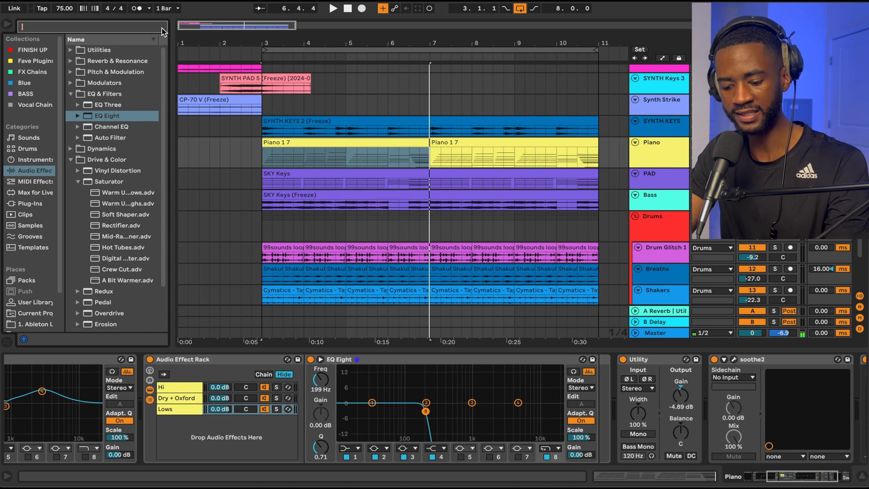
Add a Saturator after the Lows chain's EQ Eight and set its waveshape to Medium Curve.
text(Sat)
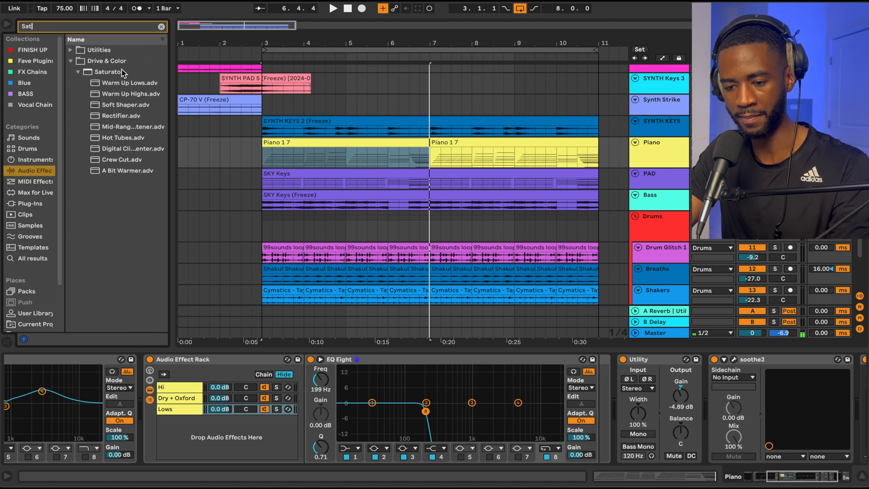
click(109, 71)
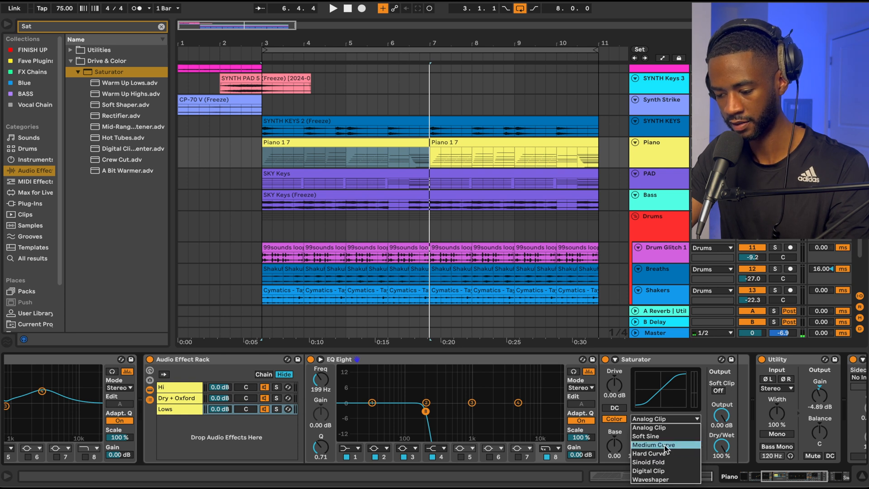
click(653, 444)
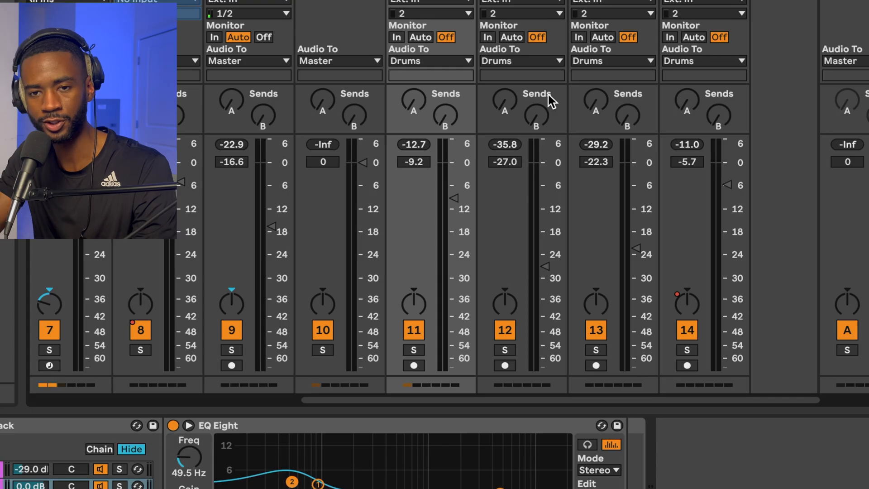
mouse_move(504, 123)
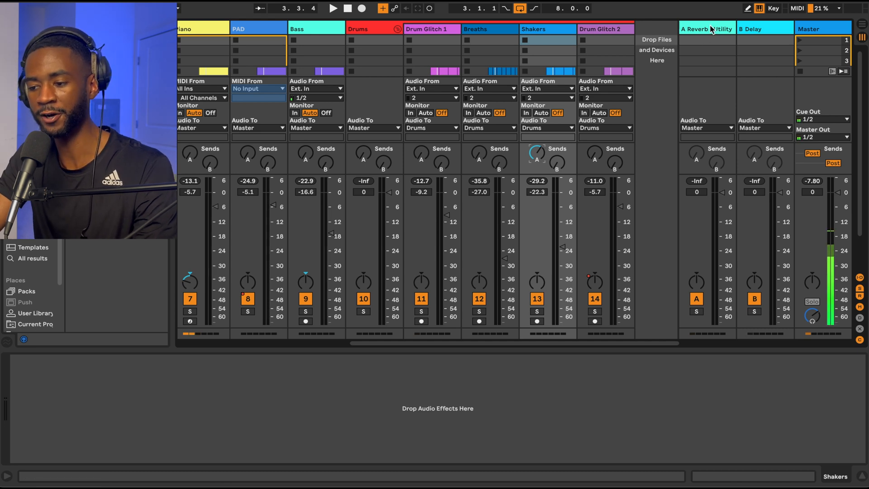
Switch to Session View to show the mixer with the Shakers track and return channels.
click(706, 29)
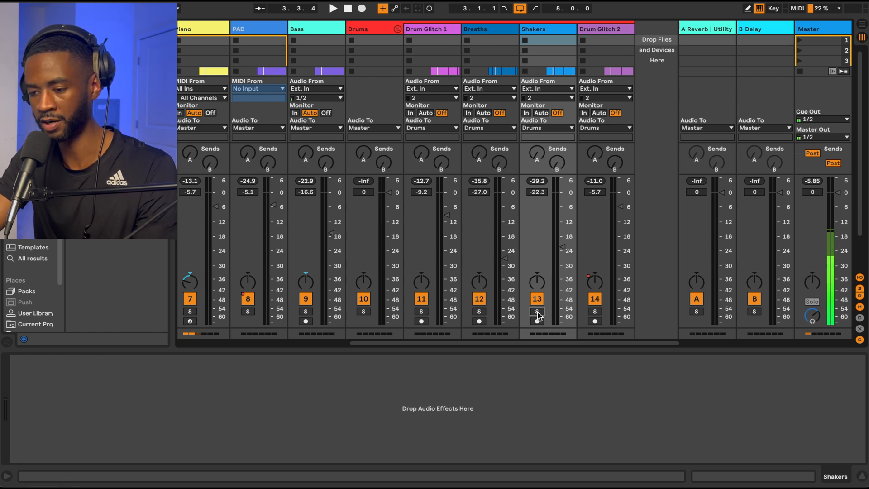
click(535, 310)
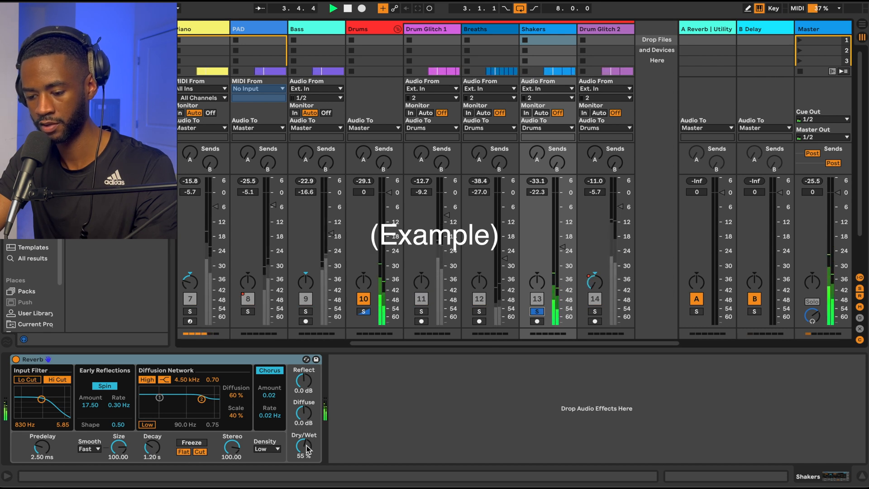
drag(304, 448, 304, 426)
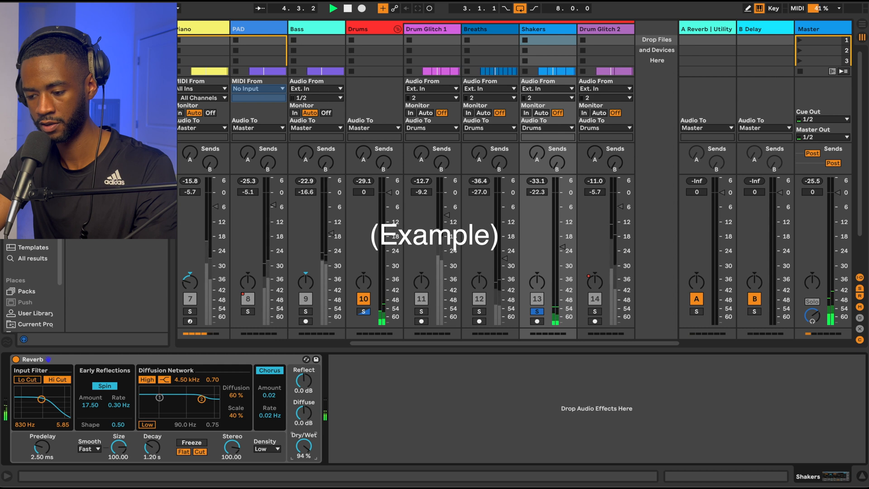
click(537, 310)
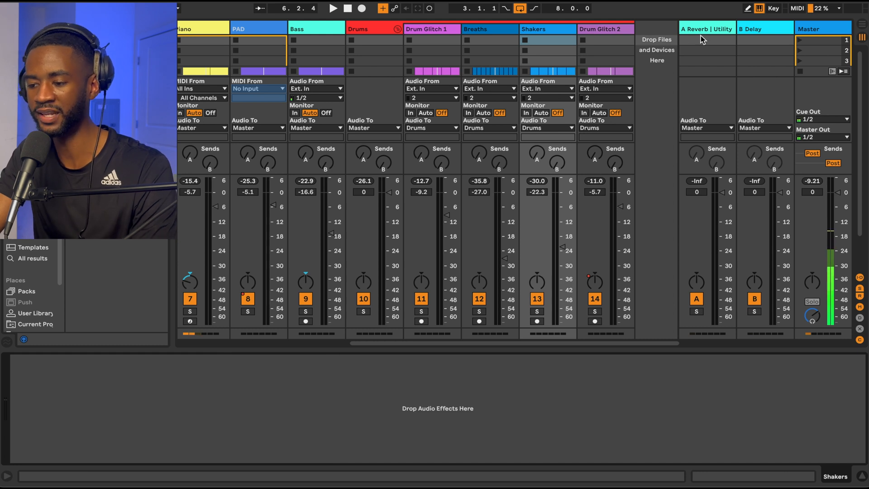
click(706, 28)
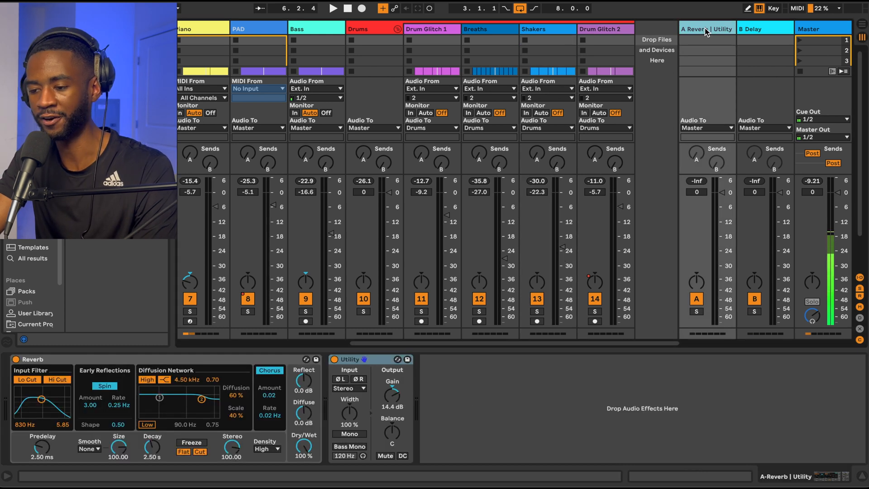
click(533, 29)
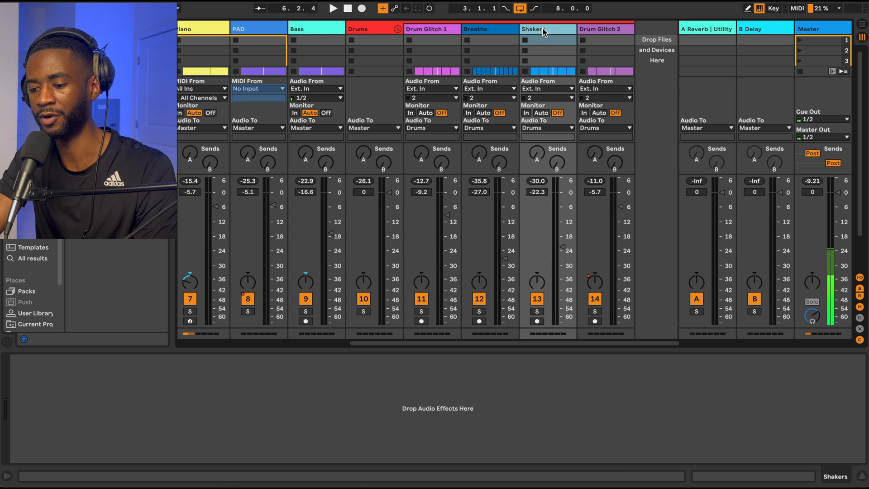